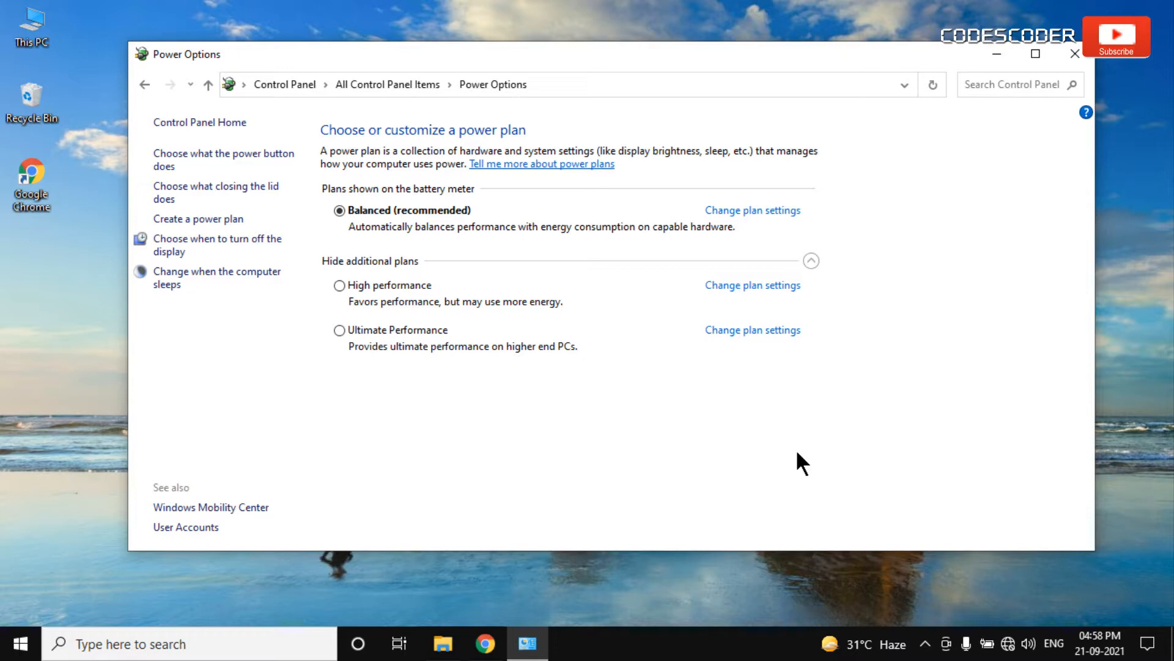
mouse_move(699, 407)
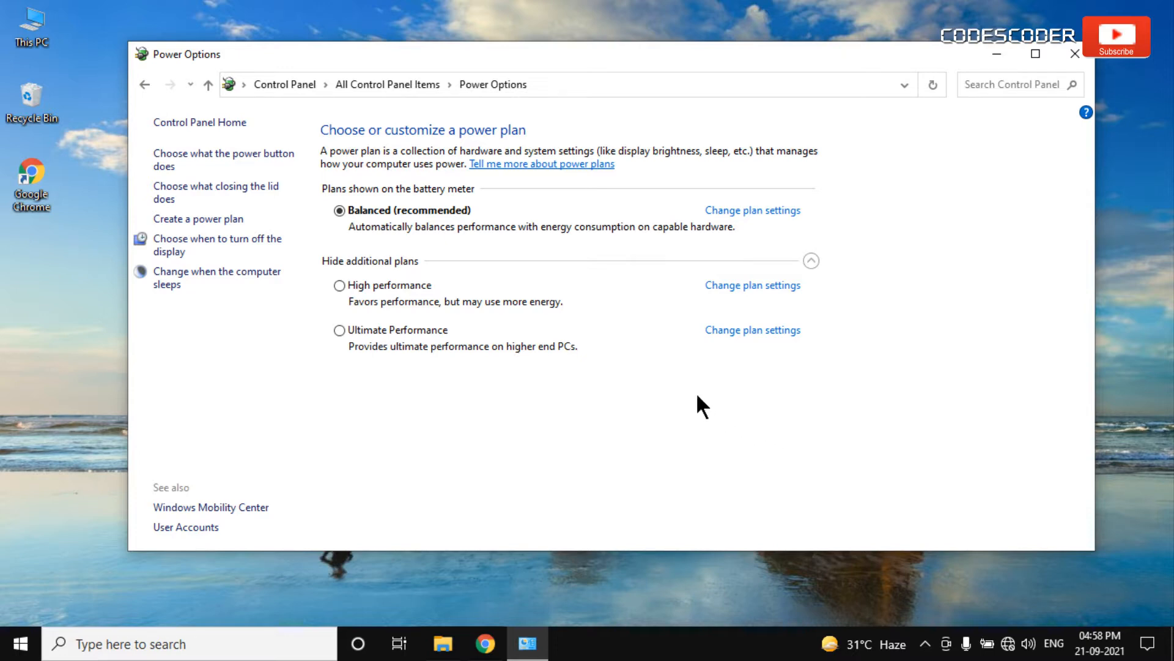
Open Windows Search from the taskbar after reviewing the Balanced, High and Ultimate Performance plans.
left_click(1073, 54)
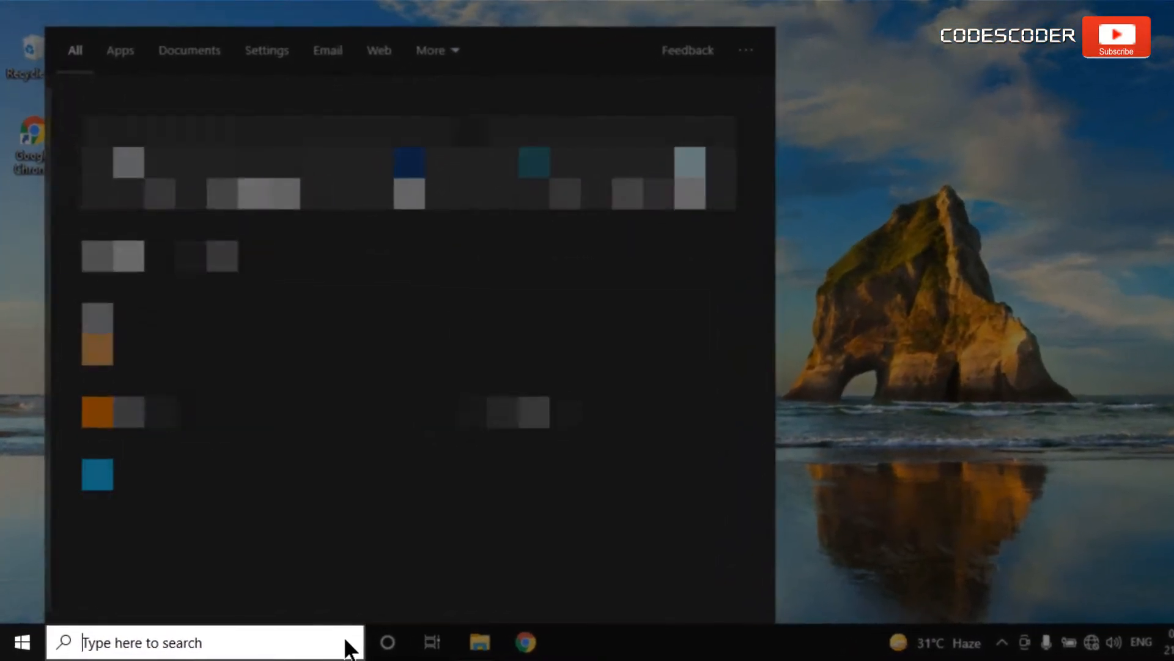
Search for cmd and run Command Prompt as administrator.
type("cmd")
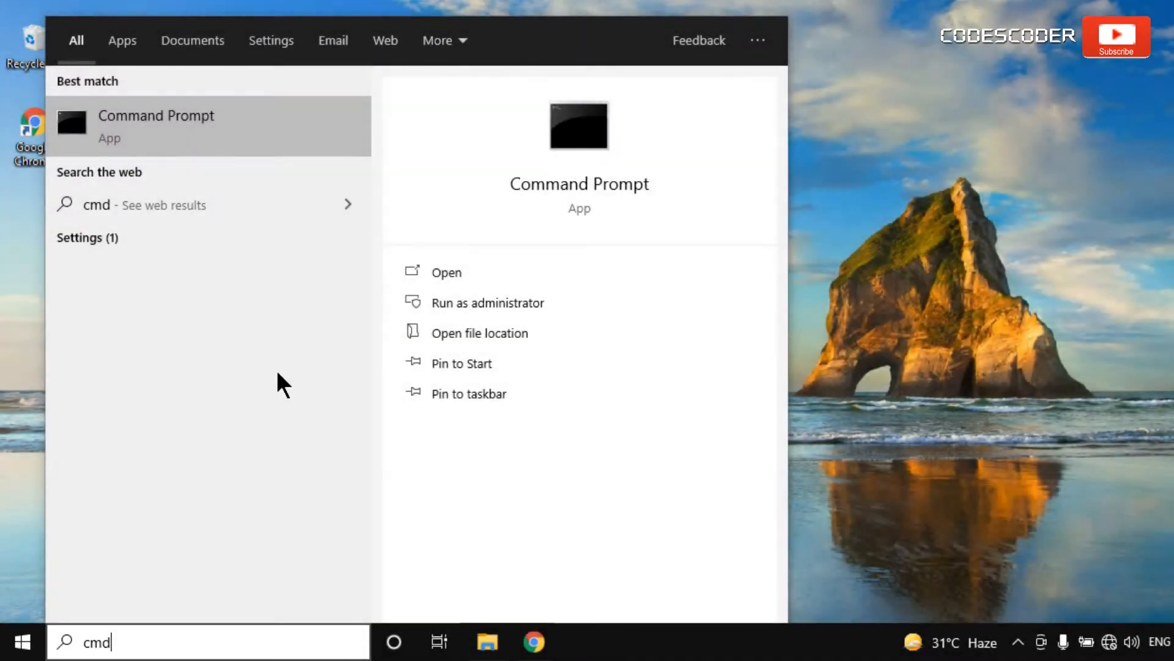
right_click(156, 125)
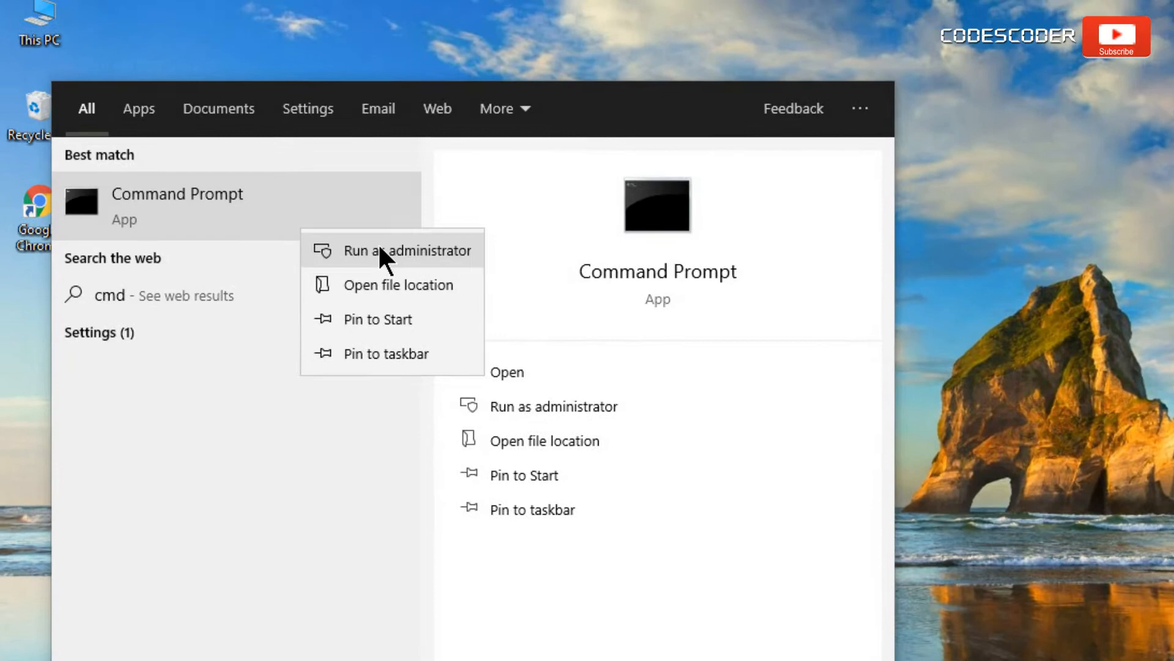
left_click(407, 250)
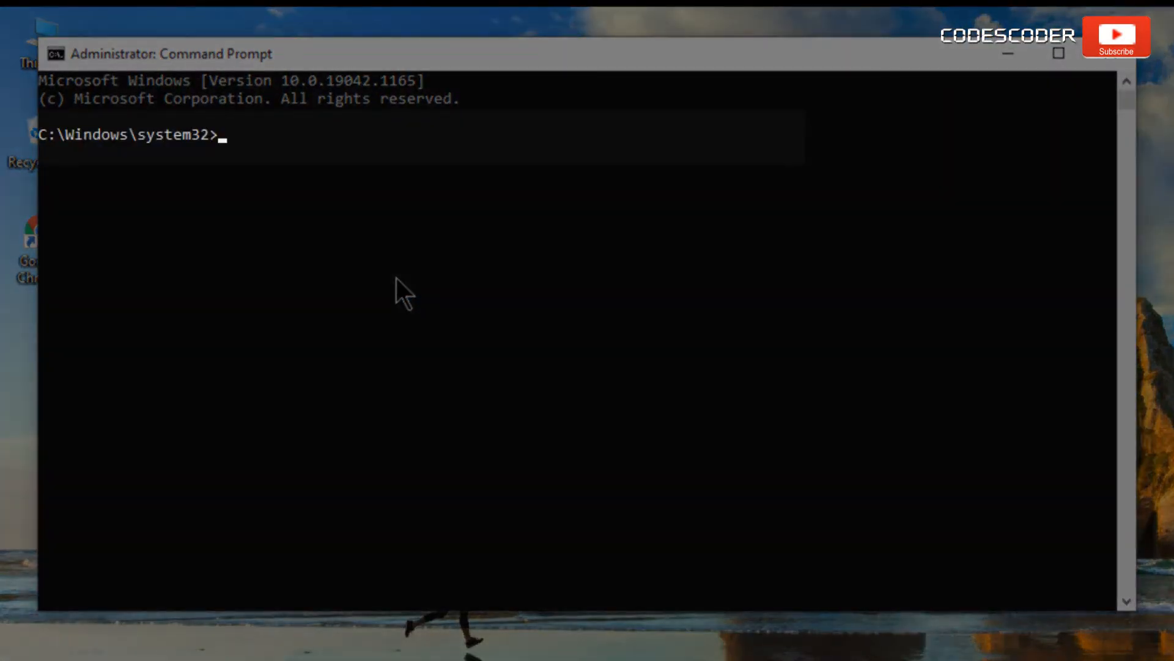
type("powercfg -duplicatescheme a1841308-3541-4fab-bc81-f71556f20b4a")
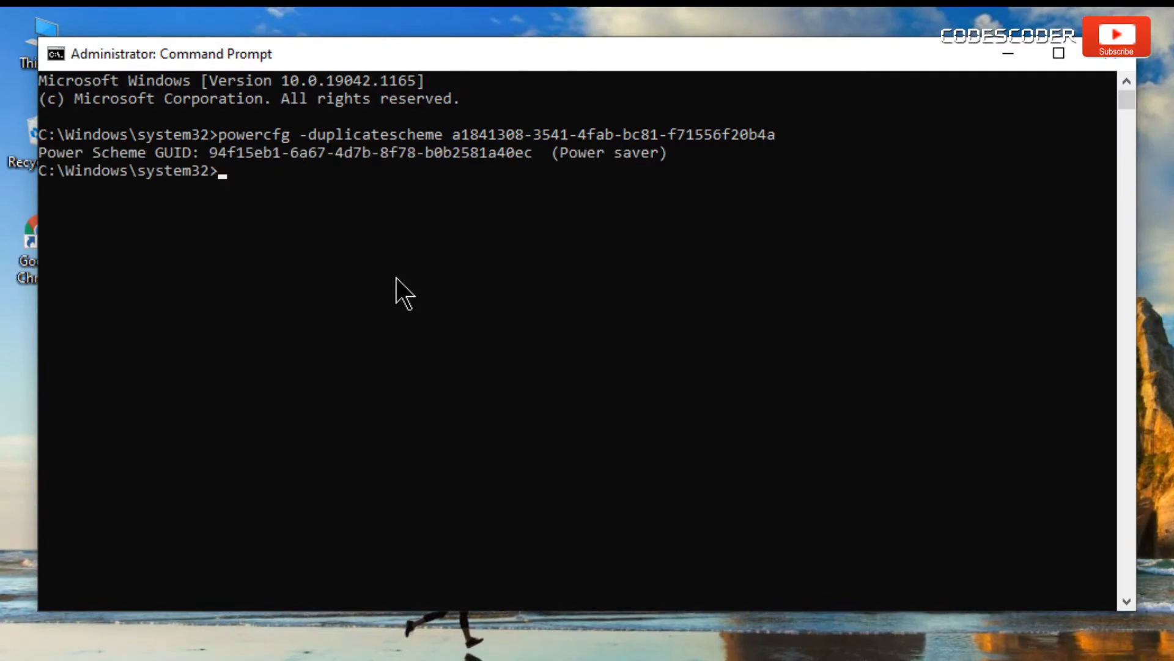
mouse_move(531, 240)
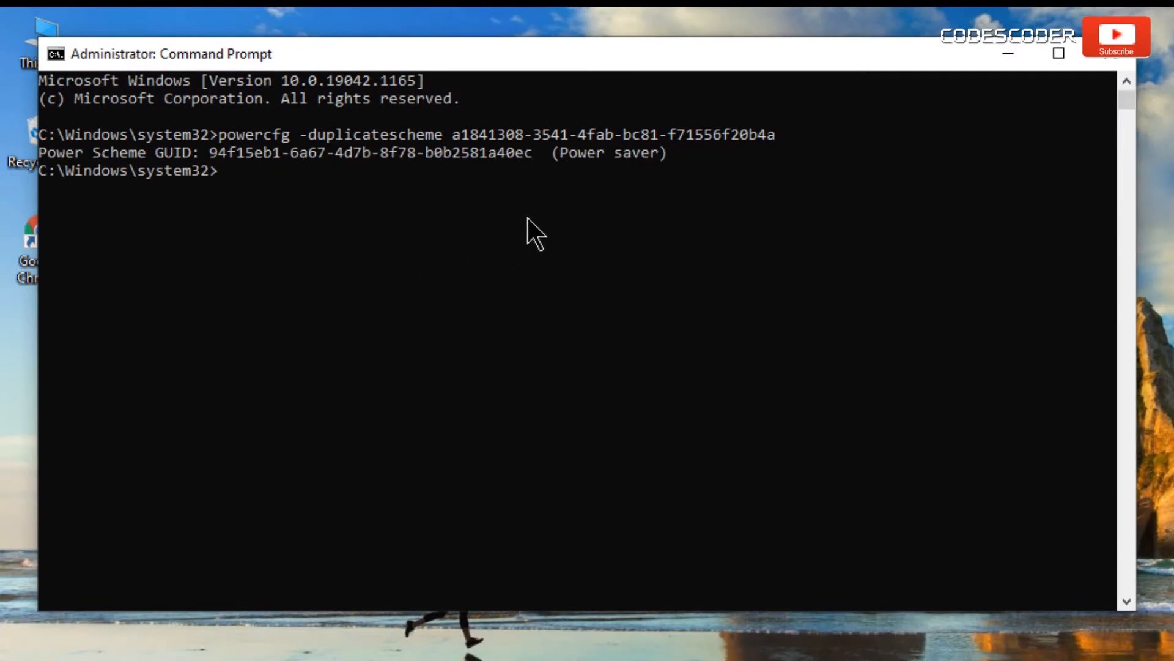
mouse_move(621, 191)
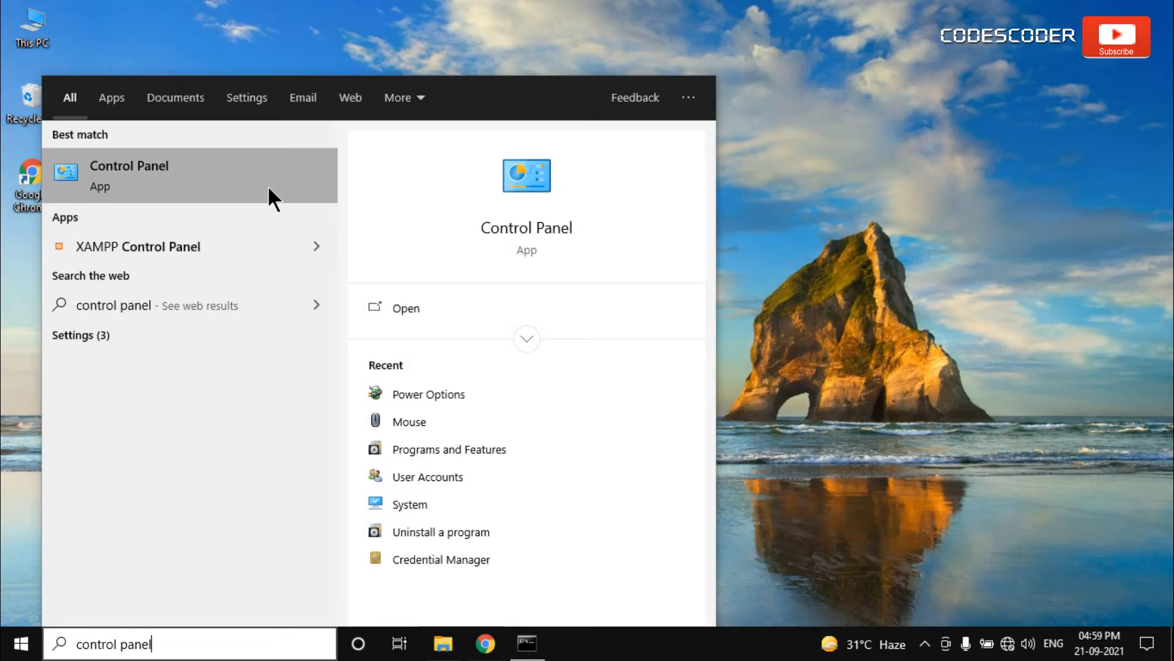
Launch the Control Panel app from the search results.
left_click(129, 175)
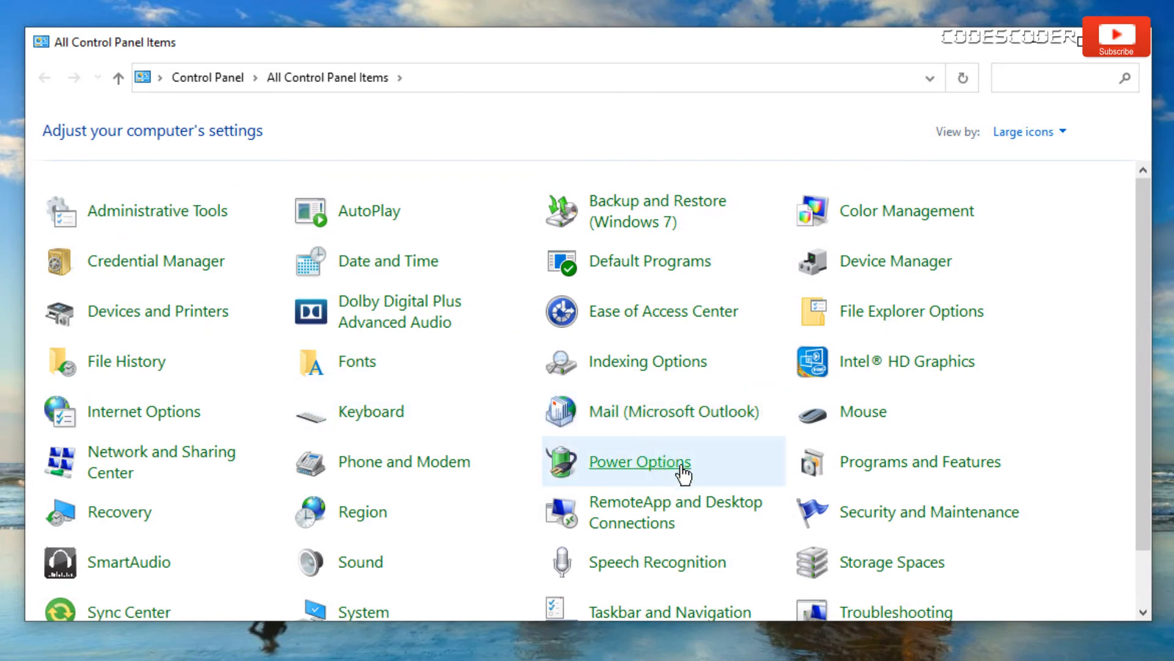
Open Power Options and confirm Power saver appears among the plans.
left_click(637, 462)
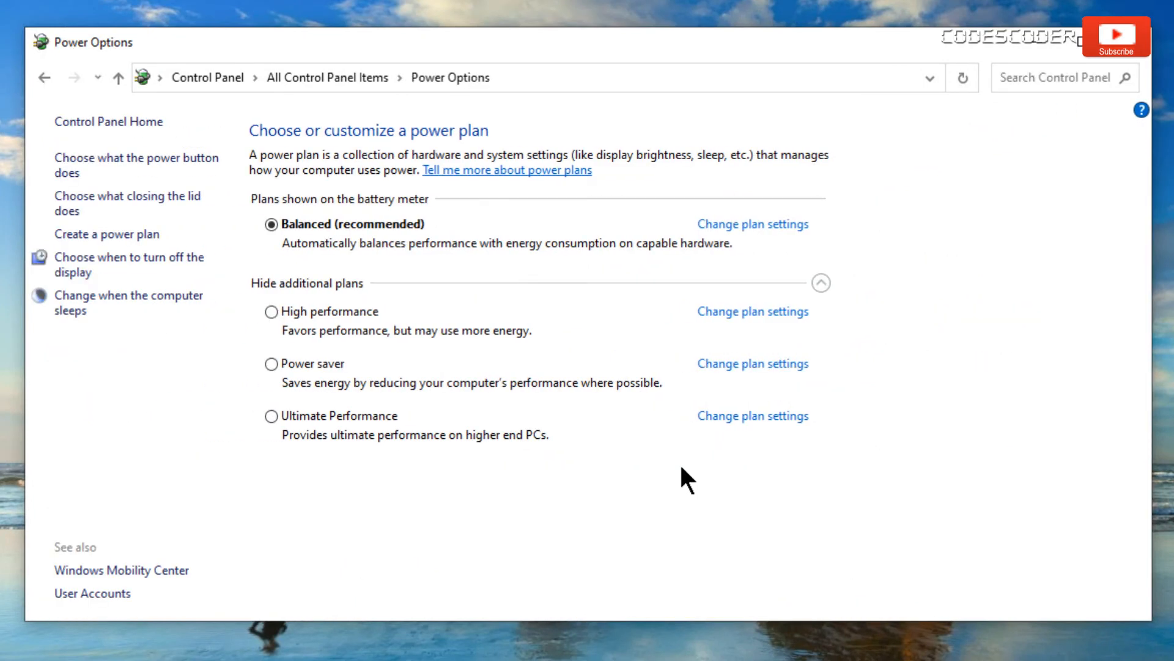
mouse_move(546, 406)
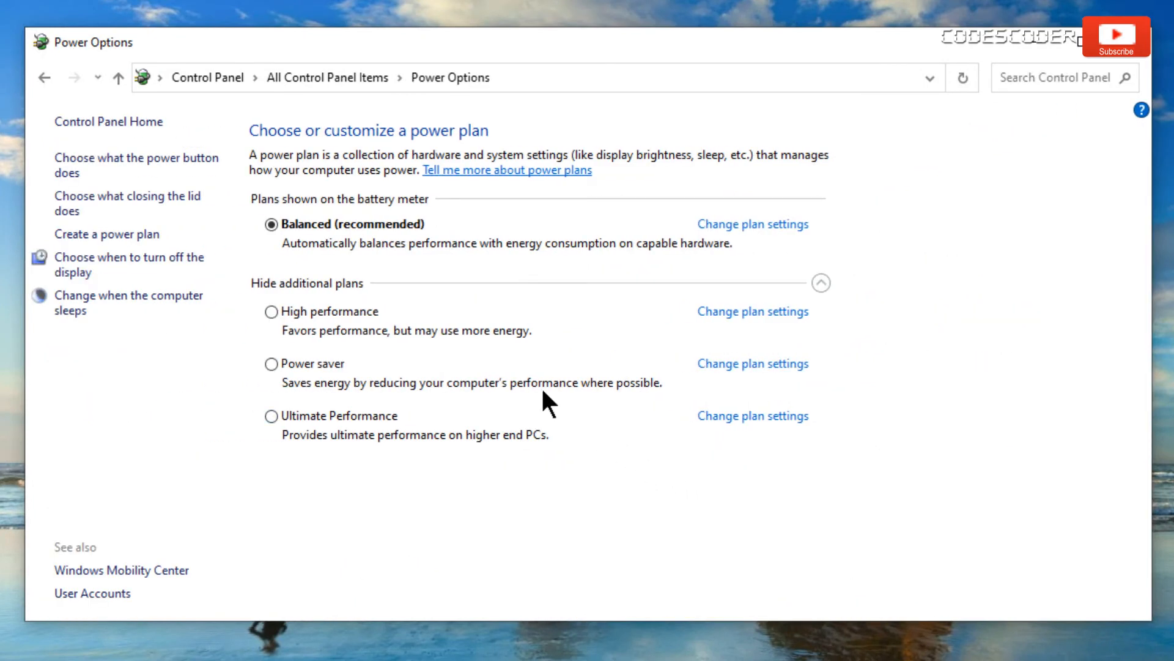